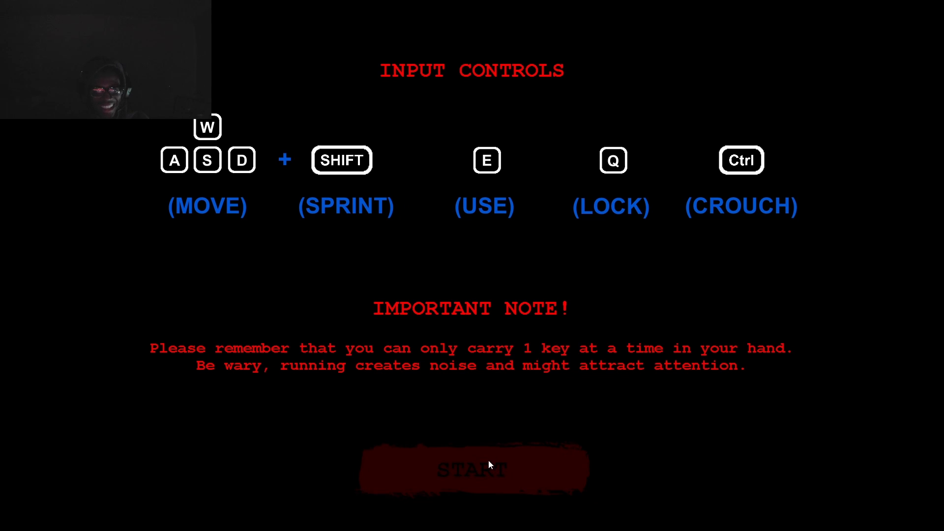
mouse_move(476, 462)
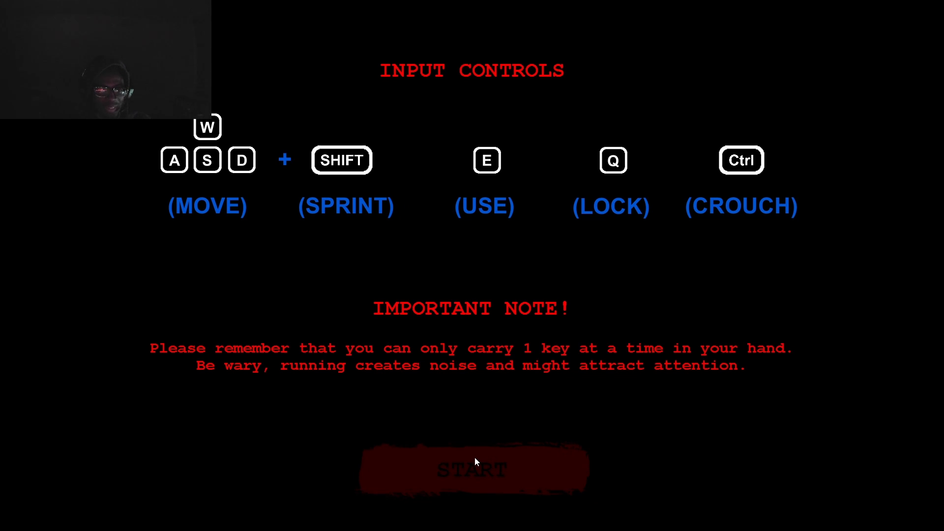
Step: Start the run, walk the halls and enter a classroom until the yandere grabs and kills you
left_click(471, 468)
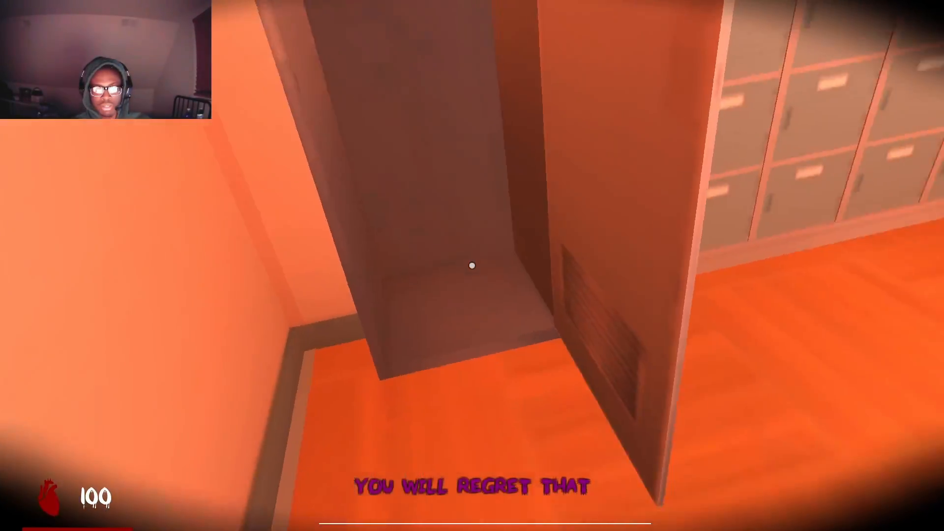
mouse_move(472, 267)
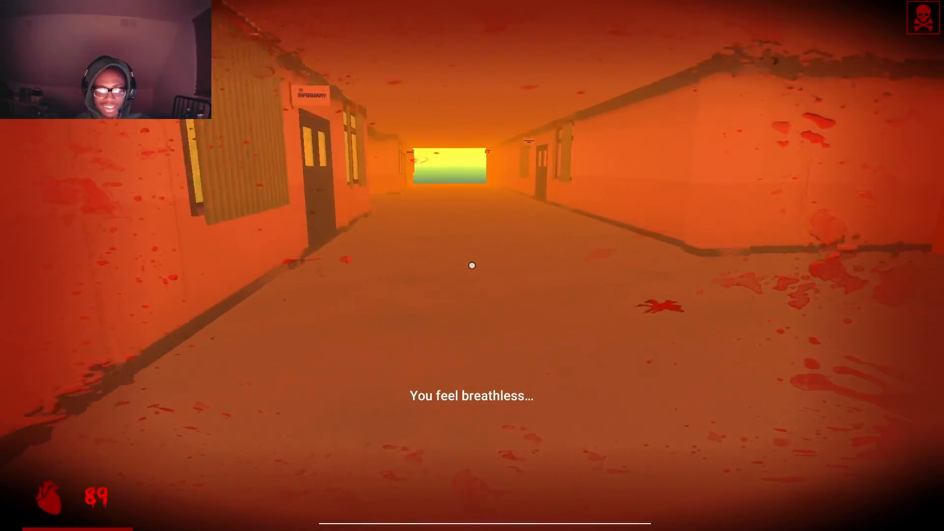
key("w")
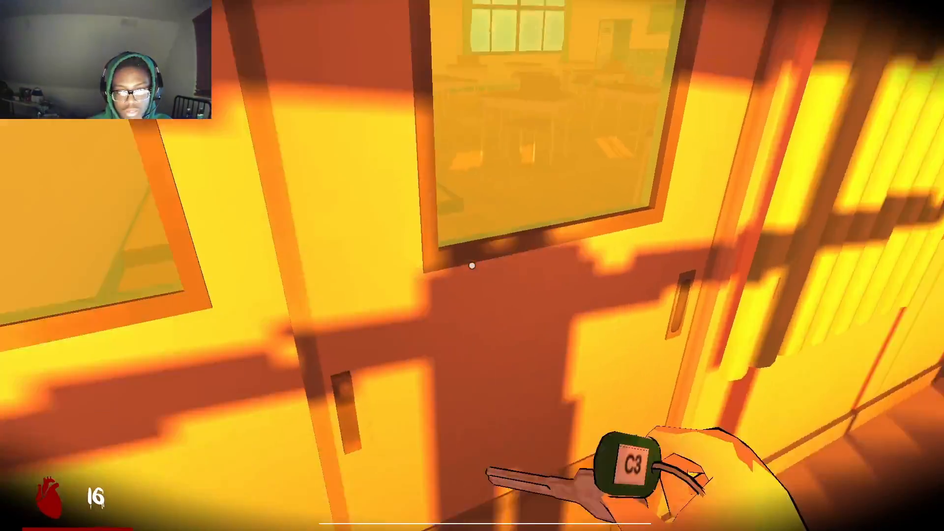
mouse_move(473, 266)
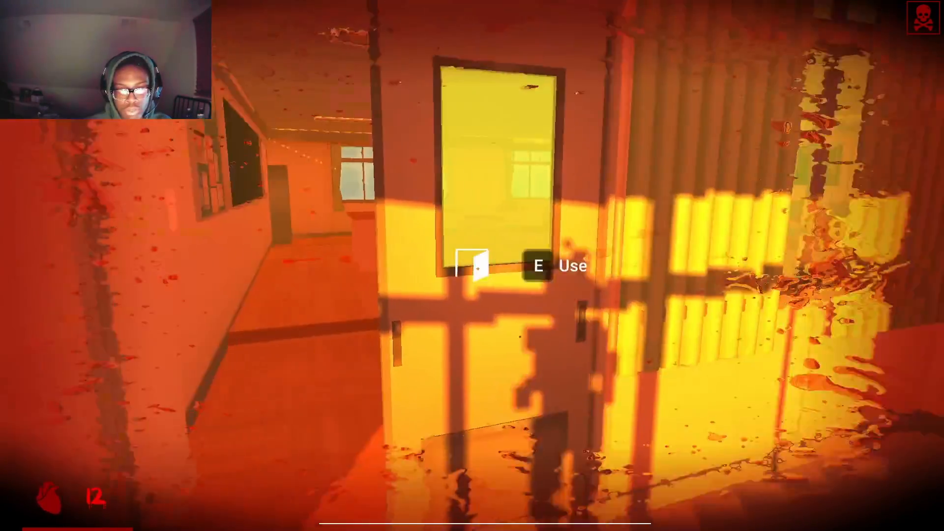
key("e")
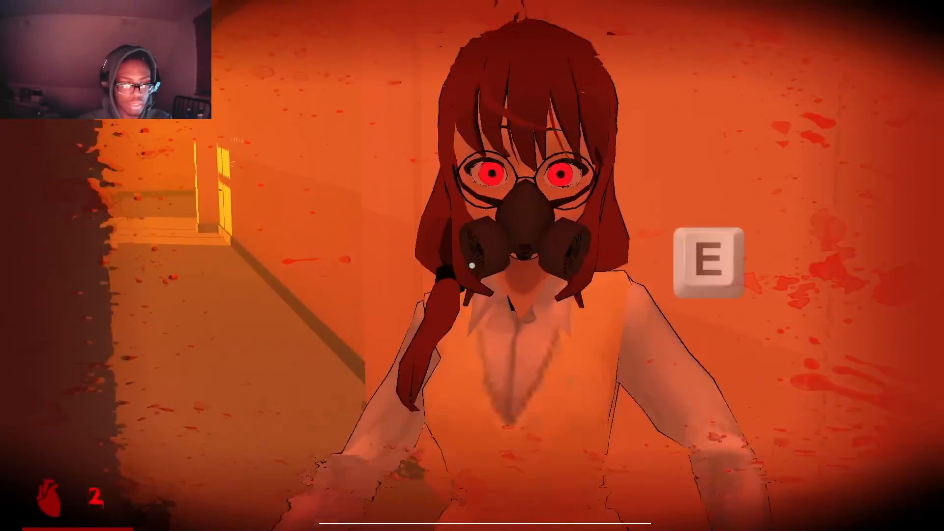
key("e")
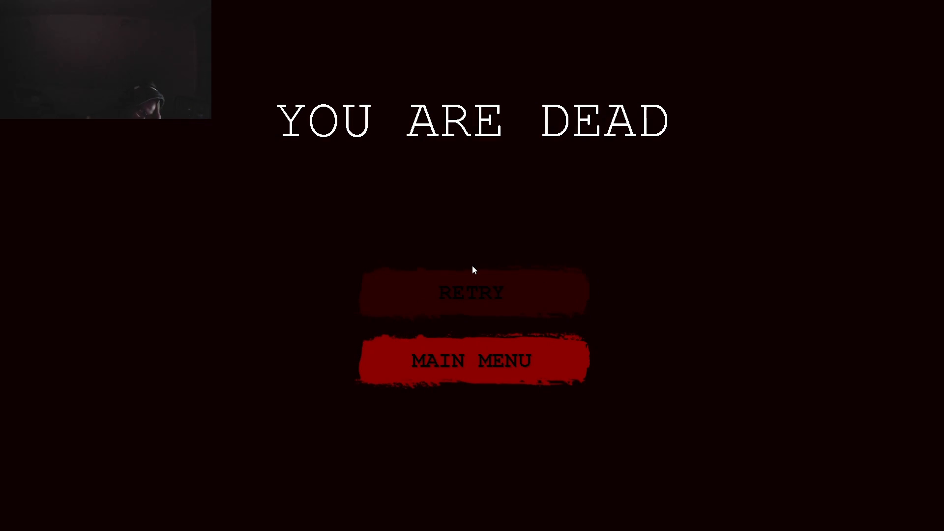
left_click(472, 294)
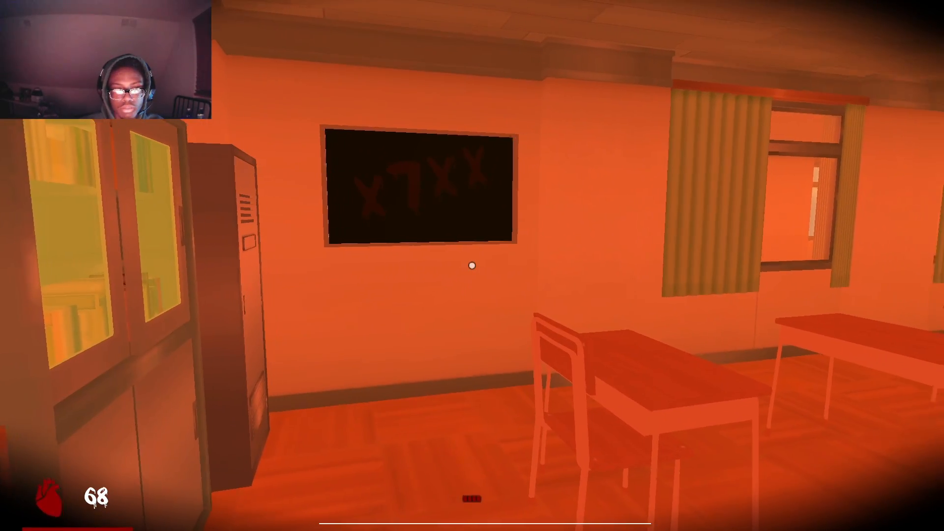
mouse_move(472, 265)
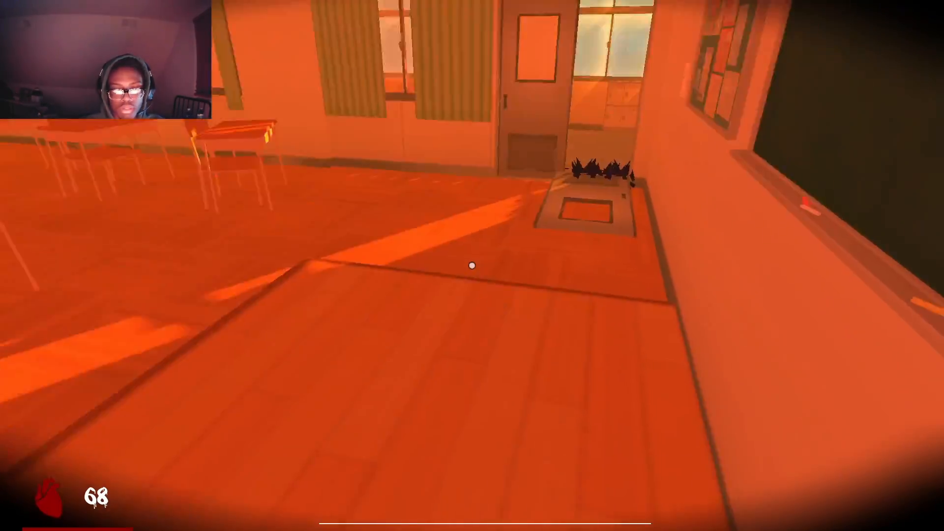
Step: Move through the corridor and go through the double classroom doors toward the office
key("w")
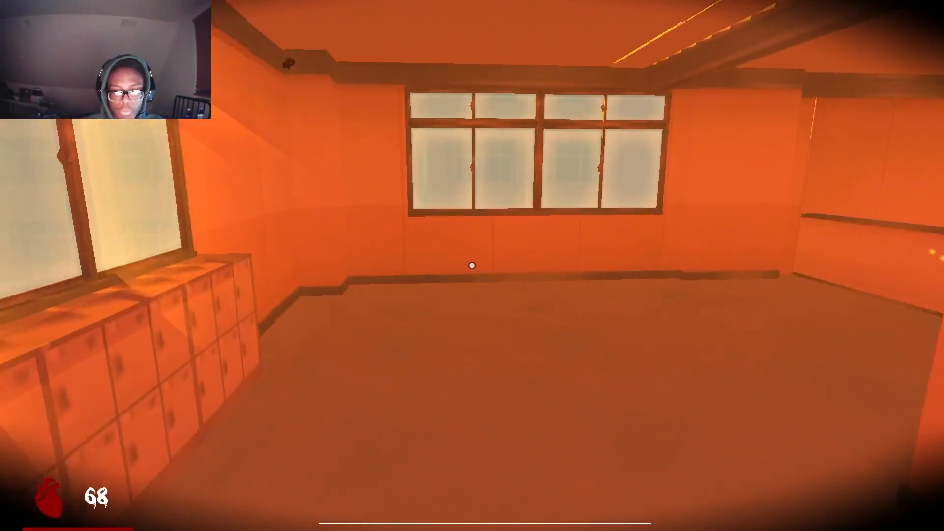
mouse_move(472, 266)
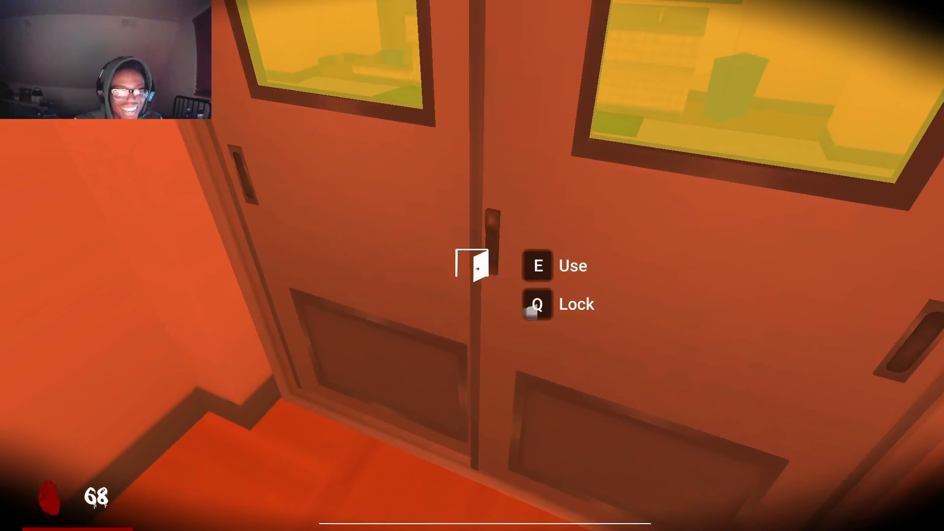
key("e")
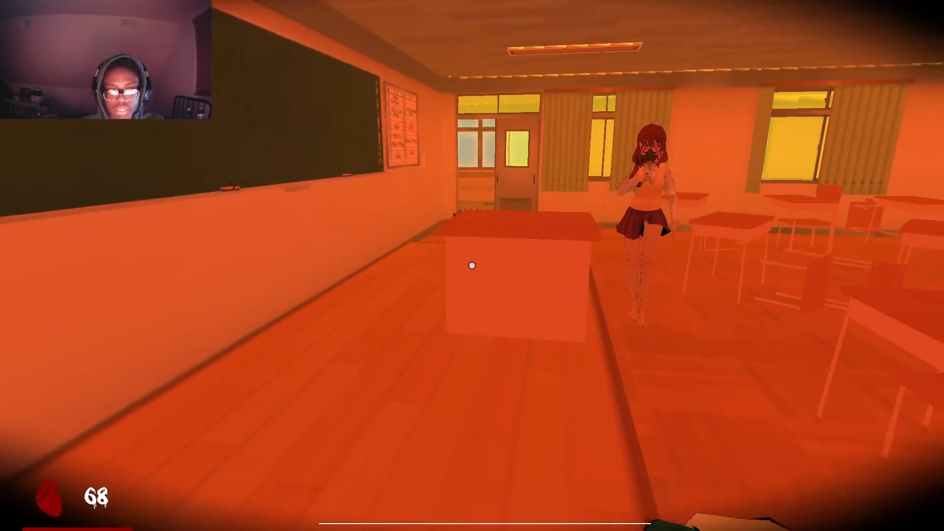
mouse_move(472, 266)
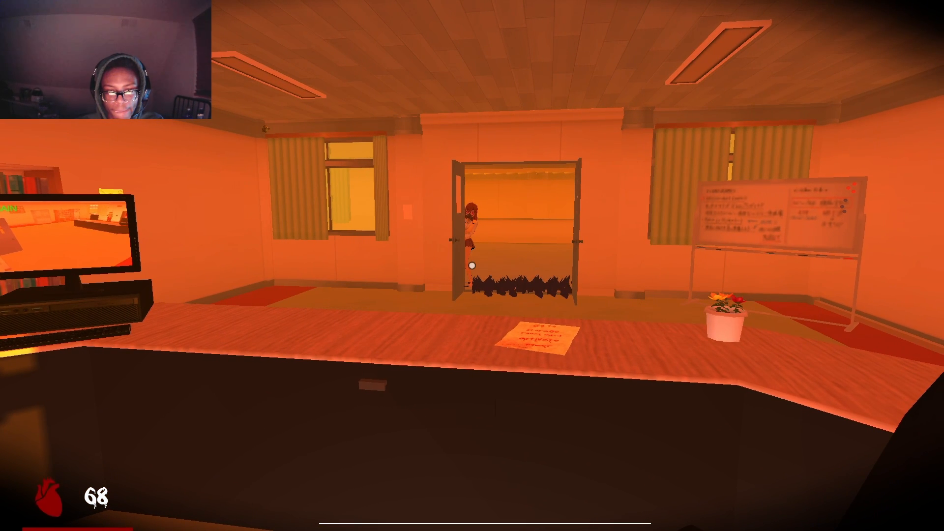
mouse_move(472, 265)
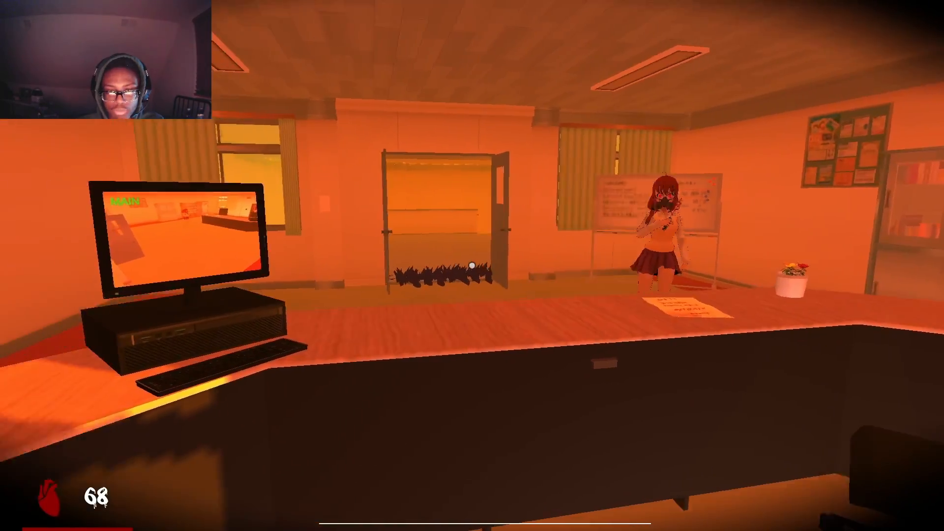
mouse_move(472, 265)
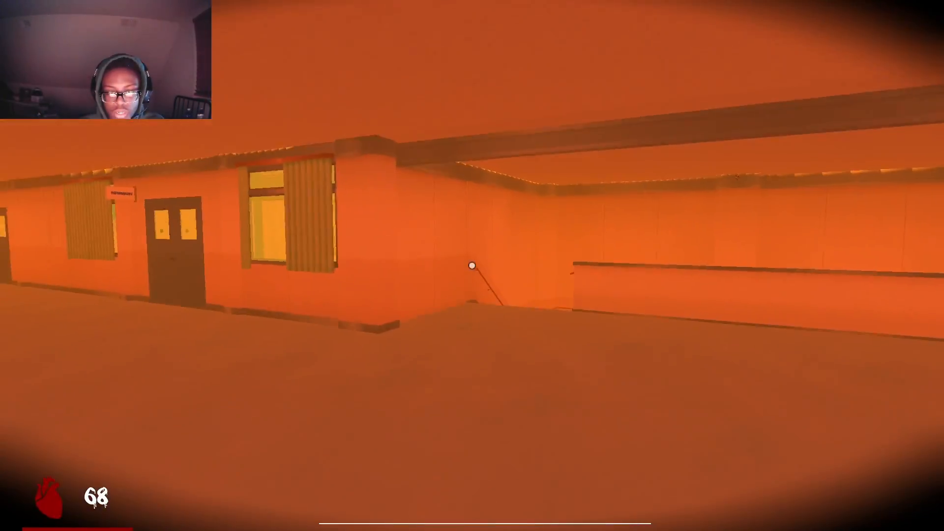
mouse_move(472, 266)
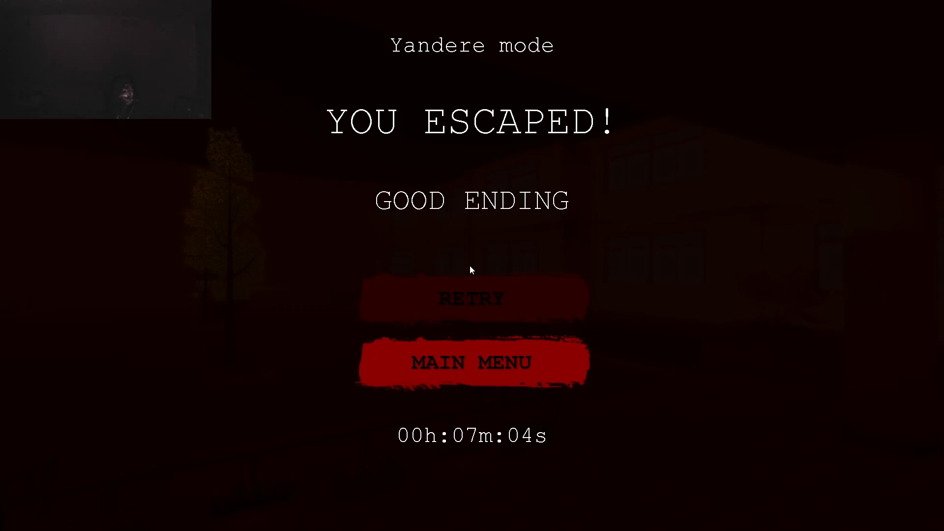
Step: Dismiss the 'YOU ESCAPED! GOOD ENDING' screen after the 7-minute Yandere-mode run
left_click(471, 362)
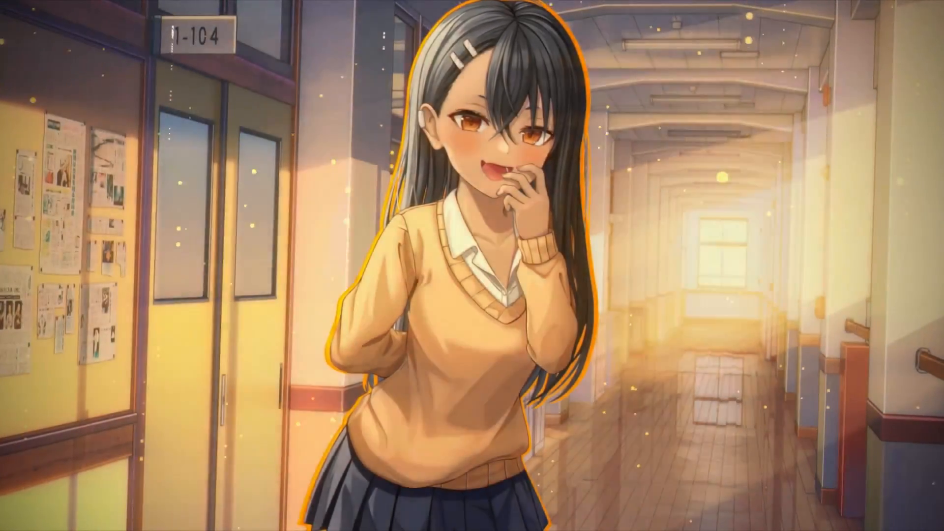